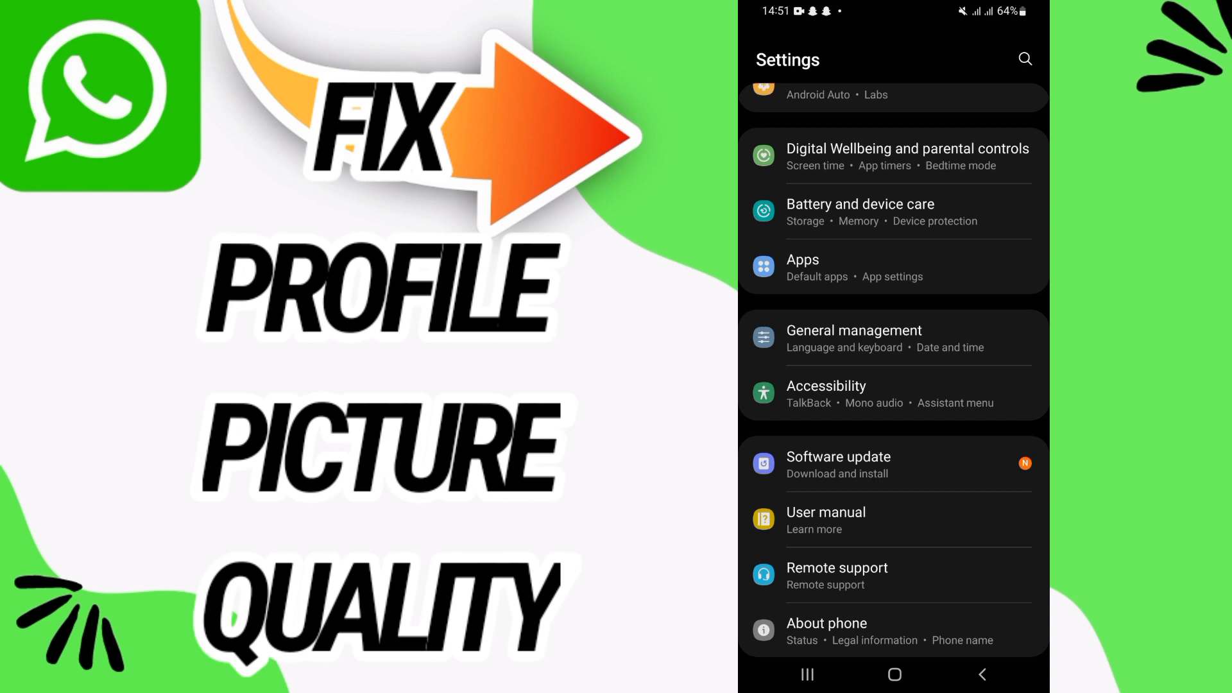
Step: Open the Apps list to find WhatsApp among installed apps
click(803, 259)
text(wh)
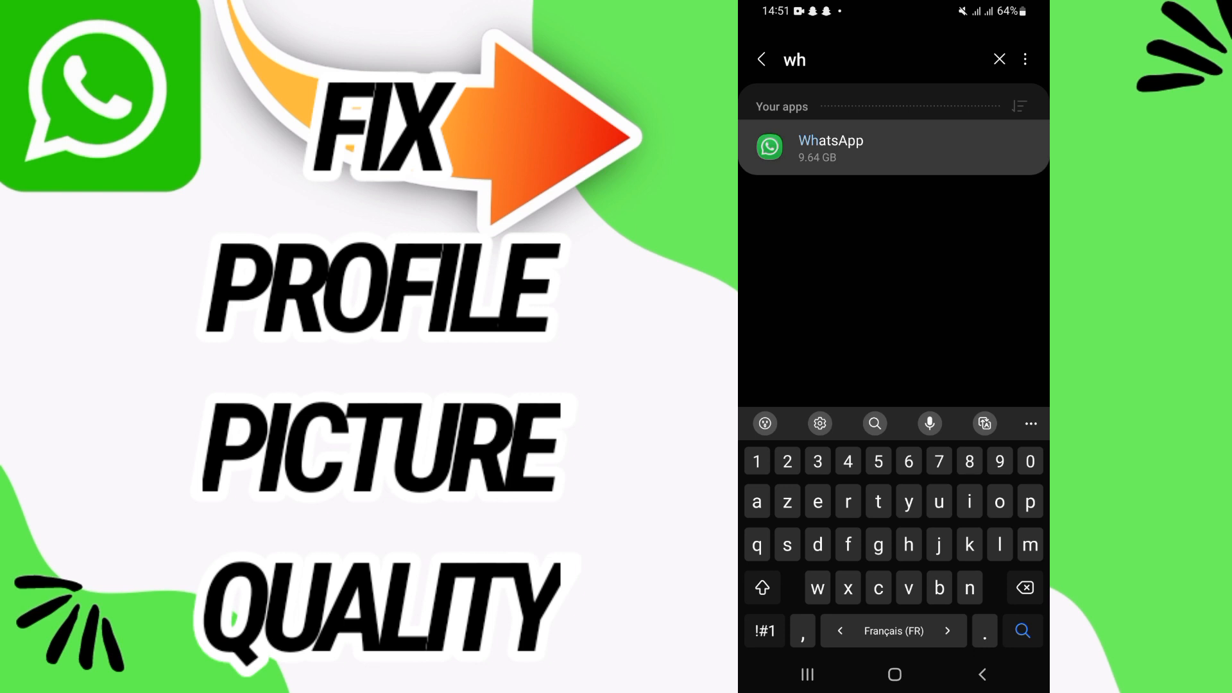
Step: Open WhatsApp's App info and confirm Force stop
click(830, 147)
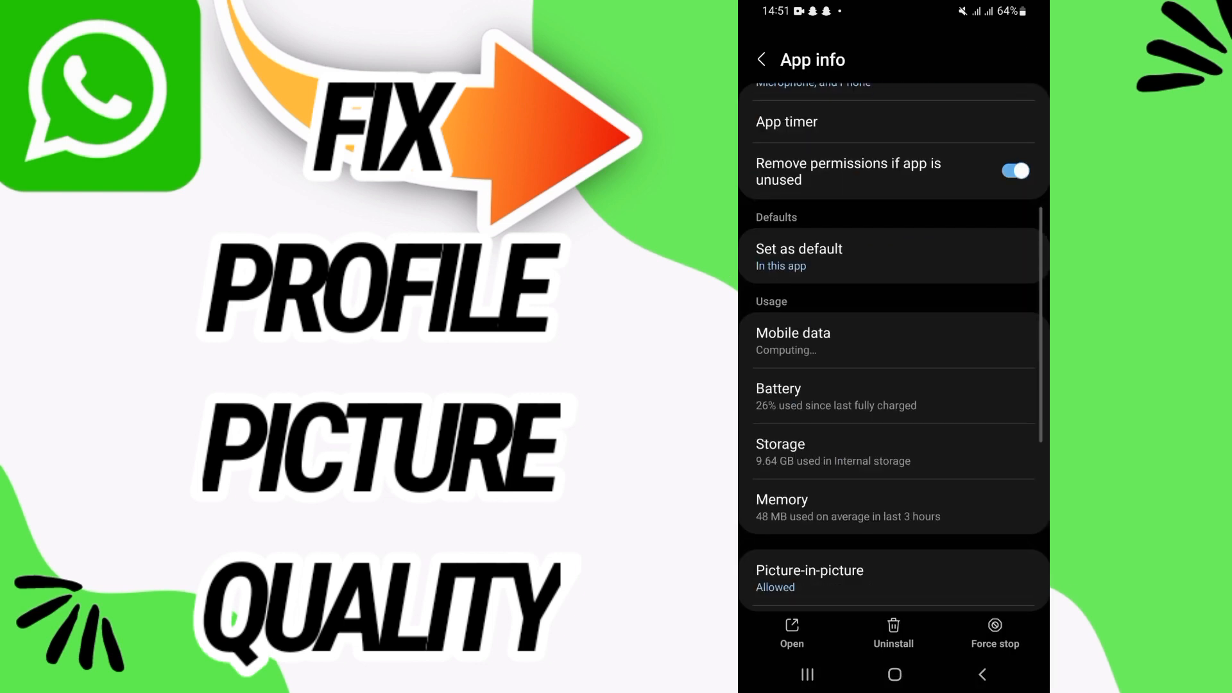
click(781, 452)
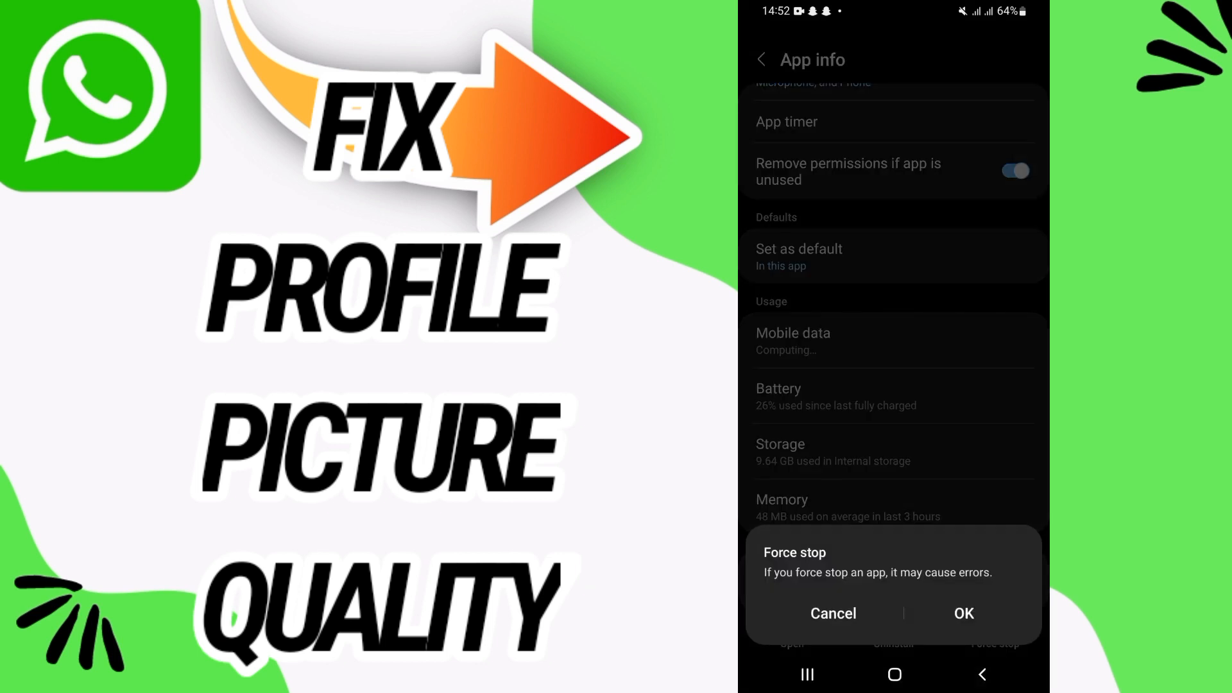
click(833, 614)
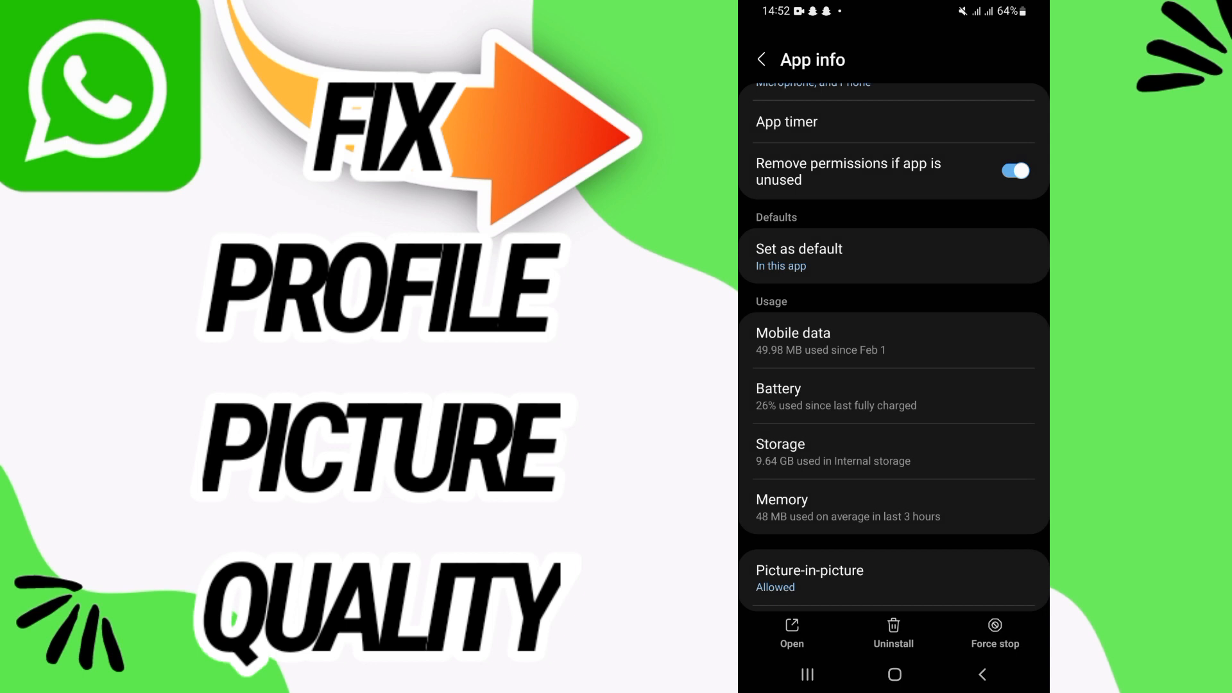
Step: Turn WhatsApp's Show notifications toggle back on
scroll(down, 3)
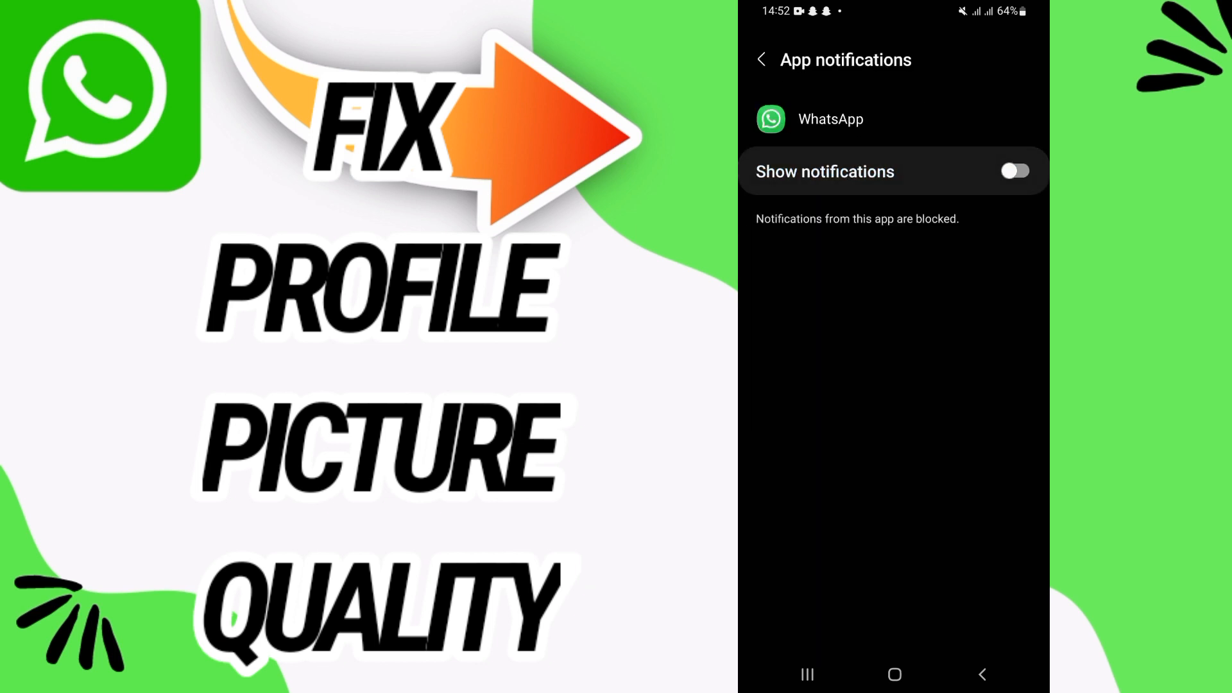
click(1015, 171)
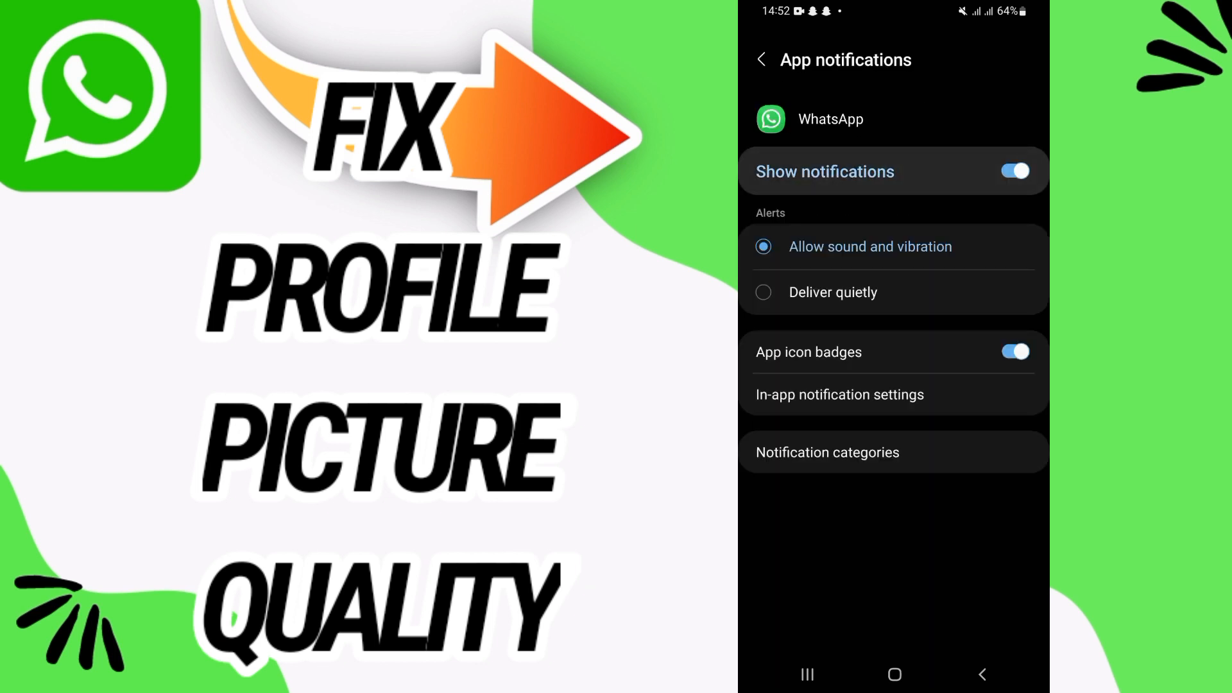